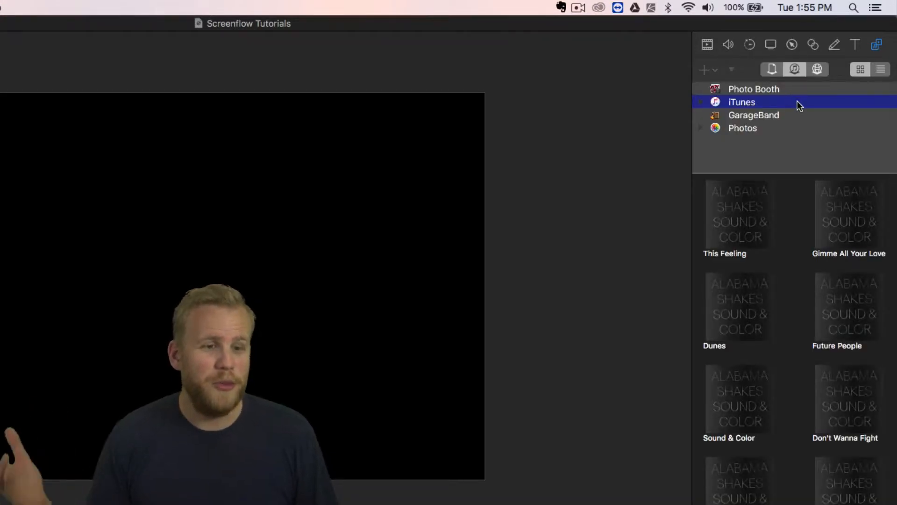
pyautogui.moveTo(794, 133)
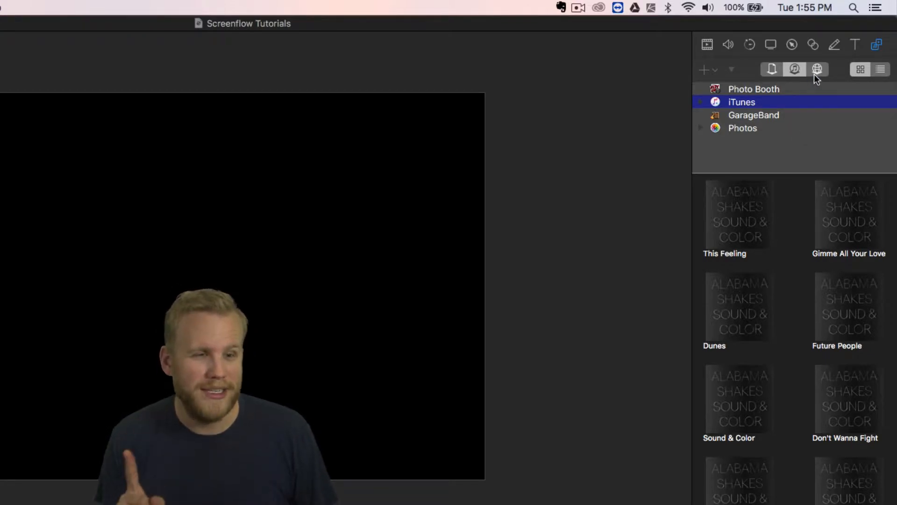
# Switch the Media Library from iTunes music to the global library's video, audio and logo clips.
pyautogui.click(817, 69)
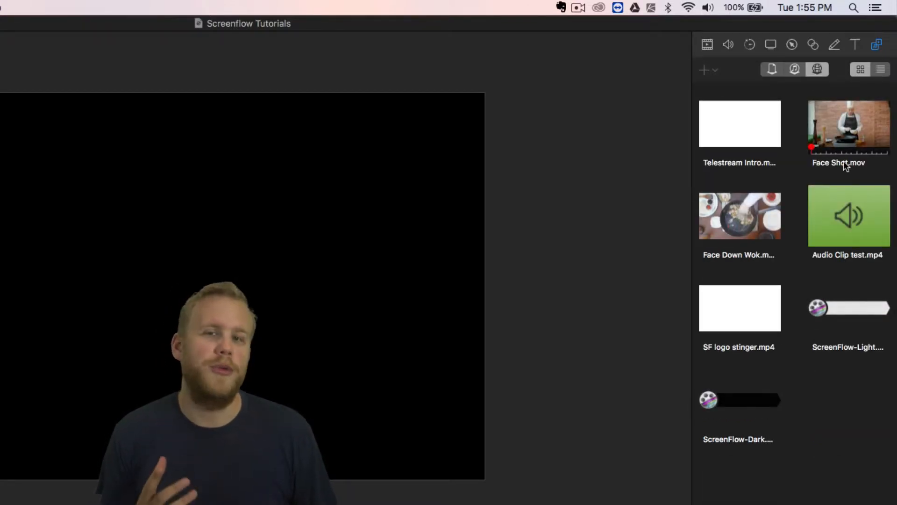
pyautogui.moveTo(852, 191)
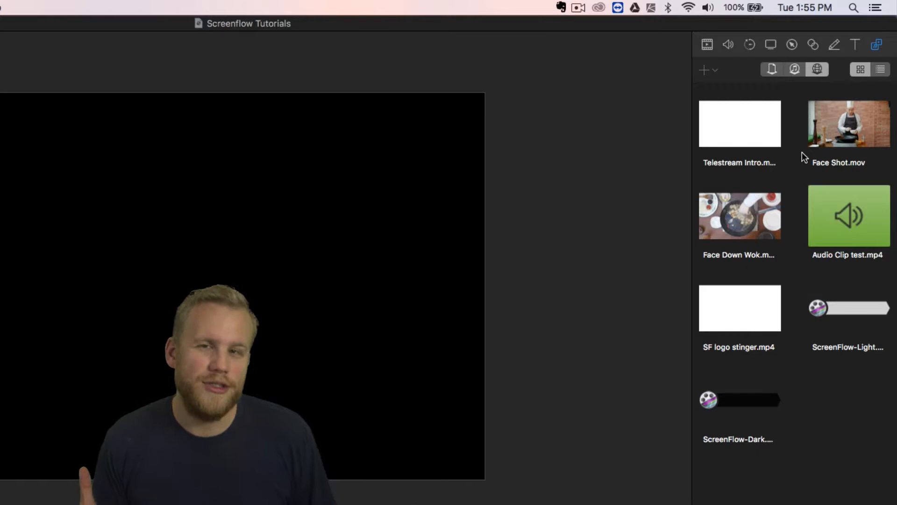
pyautogui.moveTo(800, 166)
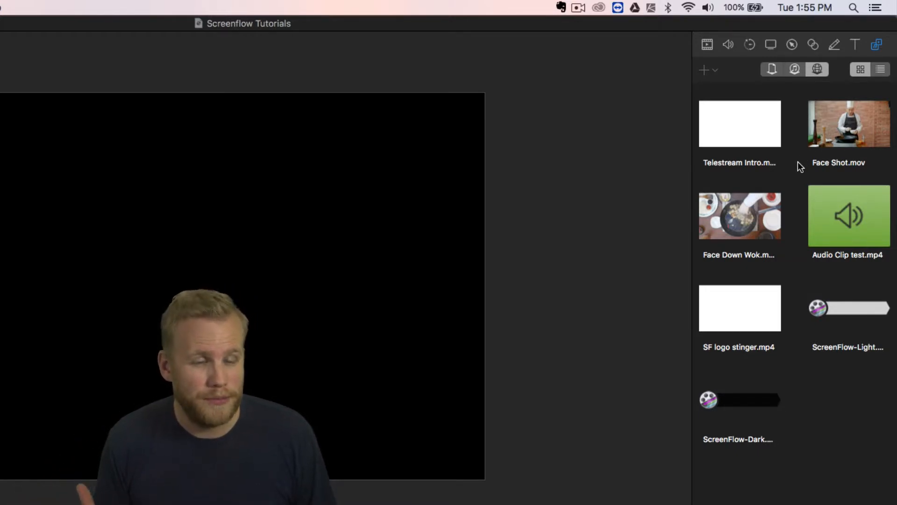
pyautogui.moveTo(820, 445)
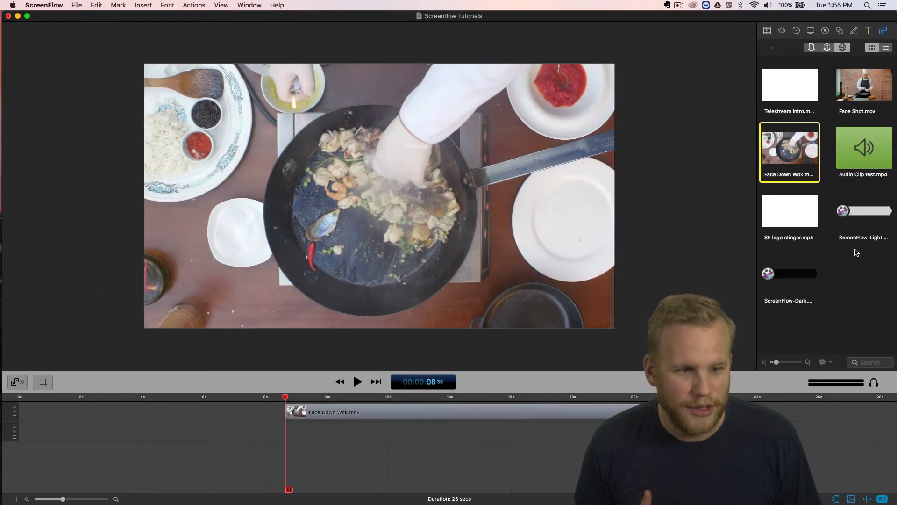
# Add SF logo stinger.mp4 and ScreenFlow-Light.png before Face Down Wok.mov, then pause the preview.
pyautogui.click(864, 210)
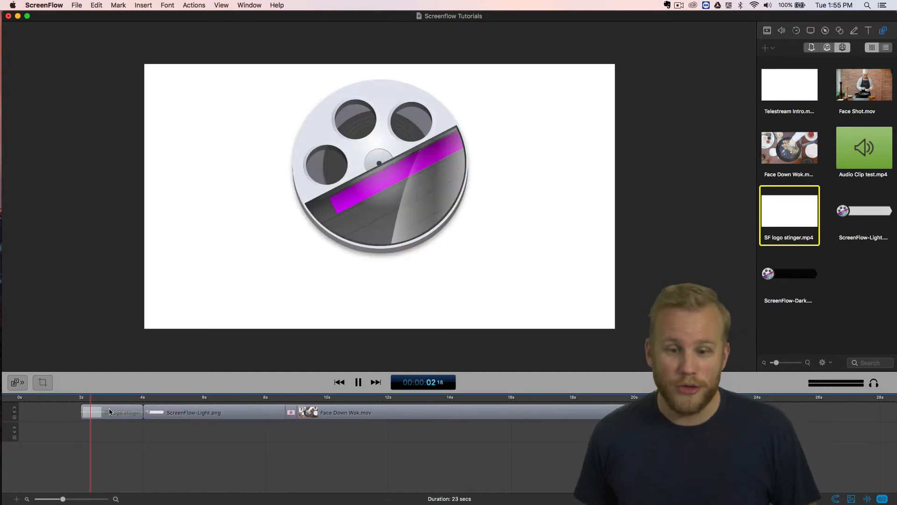
pyautogui.click(358, 382)
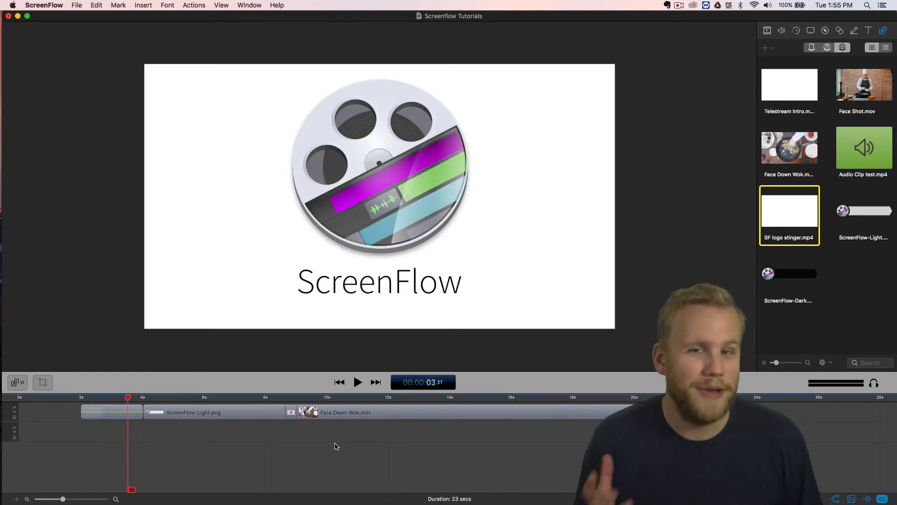